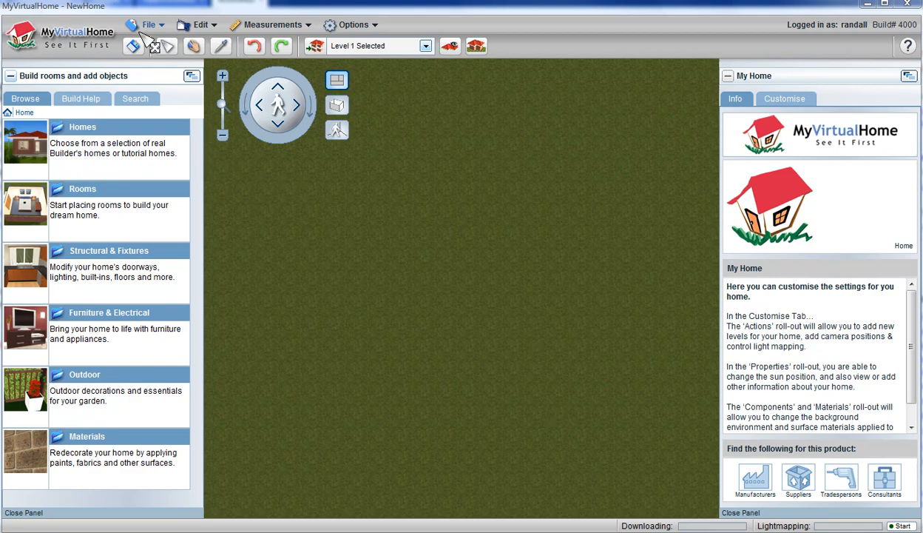
Step: Load the 'Marcus Beach Floor Plan' image via File > Load Floorplan
left_click(148, 24)
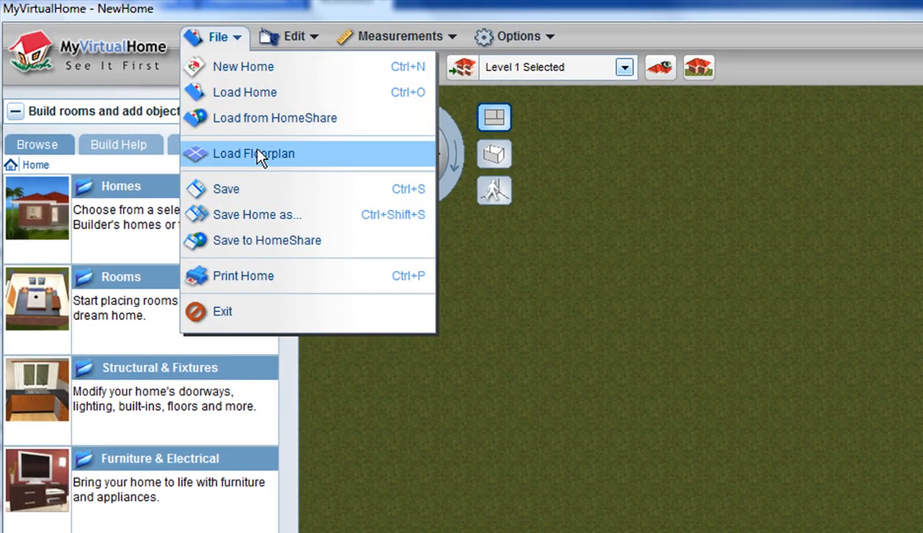
left_click(254, 153)
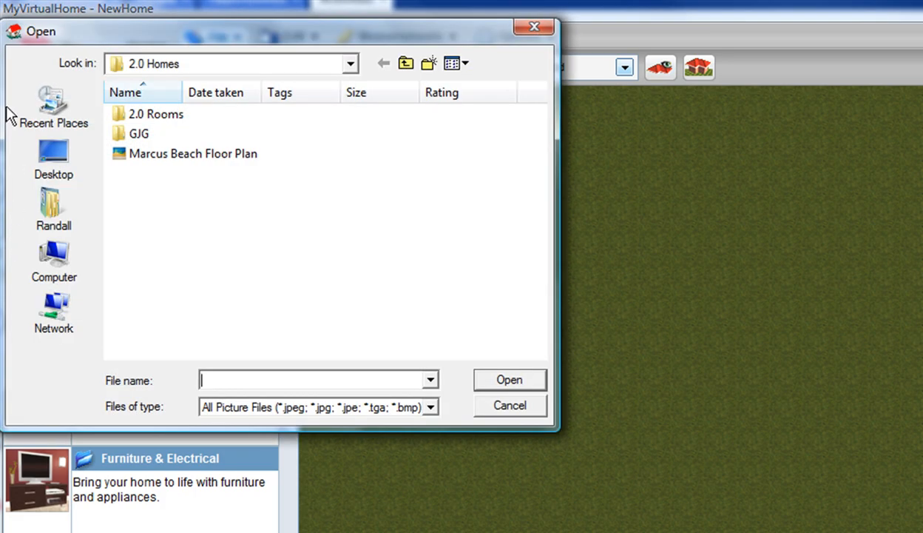
left_click(193, 153)
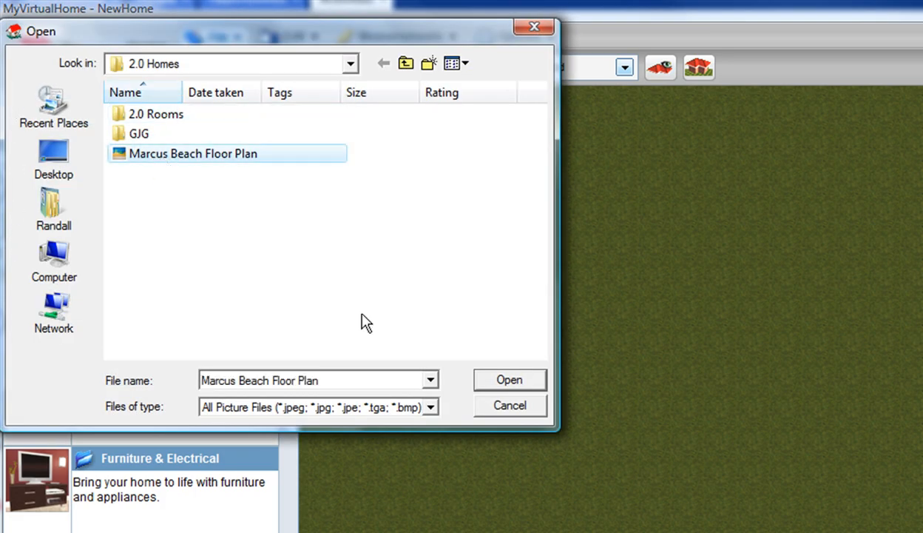
left_click(509, 379)
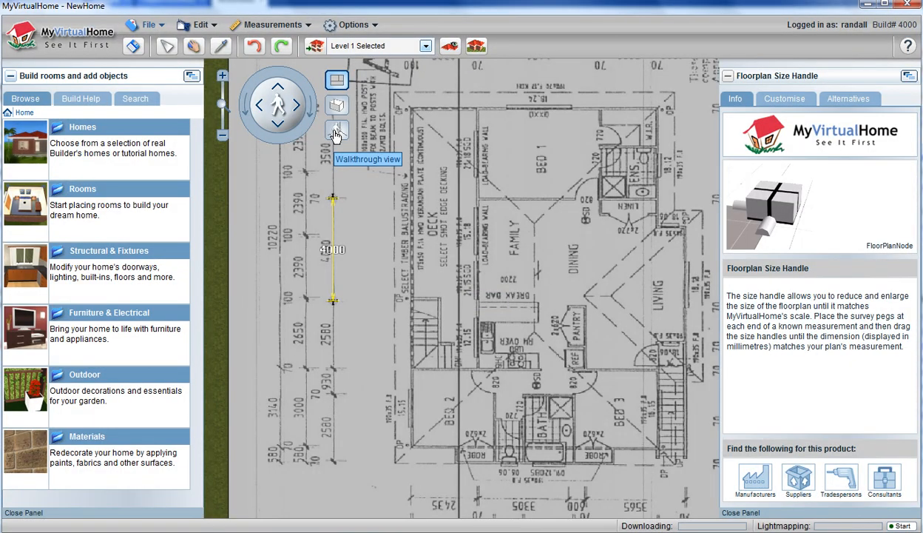
Step: Open the Rooms catalogue to find the Large Master Bedroom
left_click(337, 130)
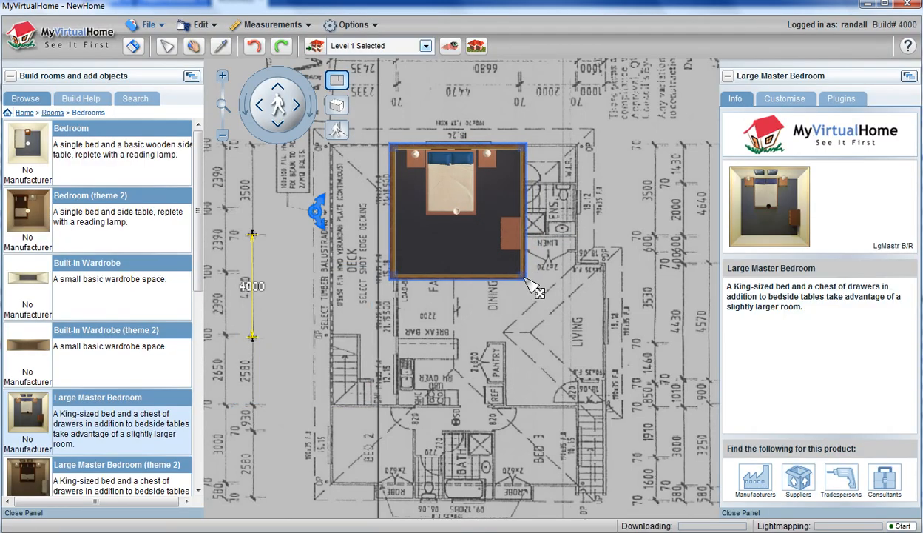
Step: View the master bedroom in 3D with its roof shown, then in walkthrough mode
left_click(532, 263)
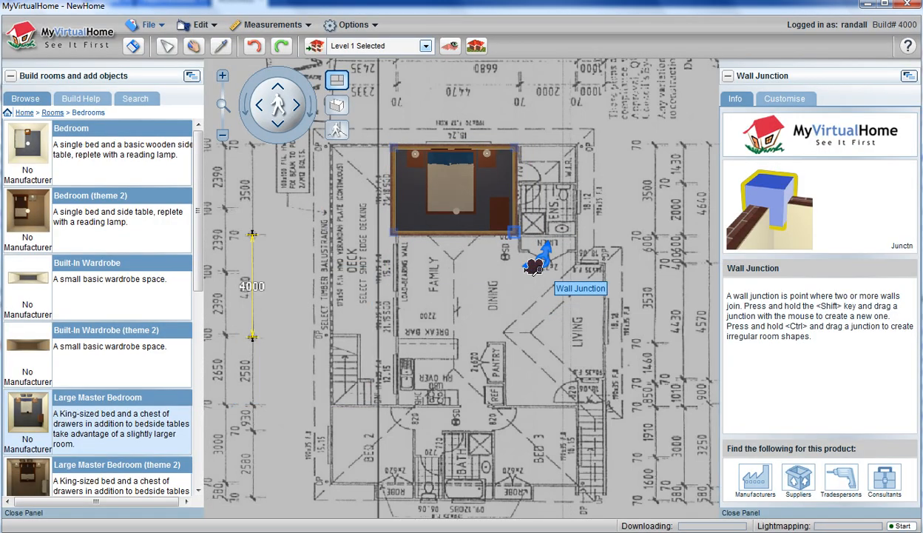
left_click(336, 105)
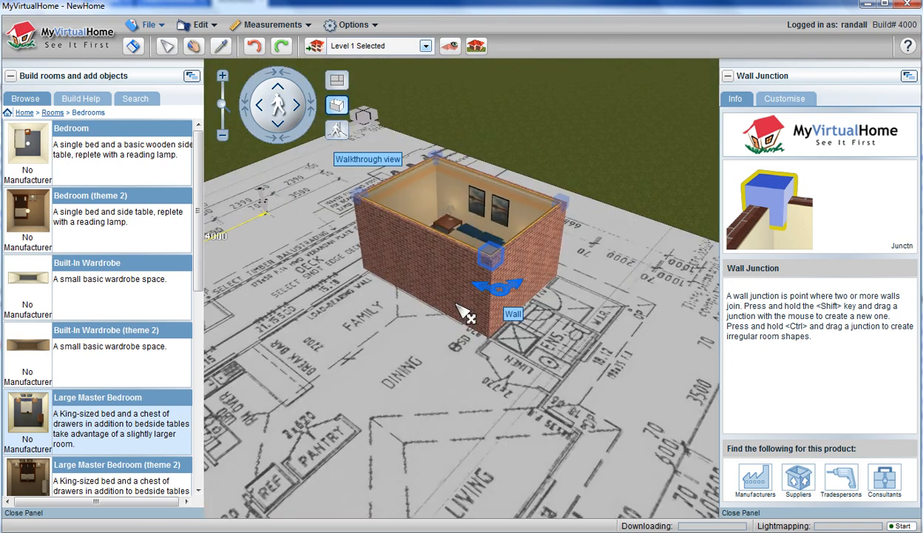
left_click(513, 314)
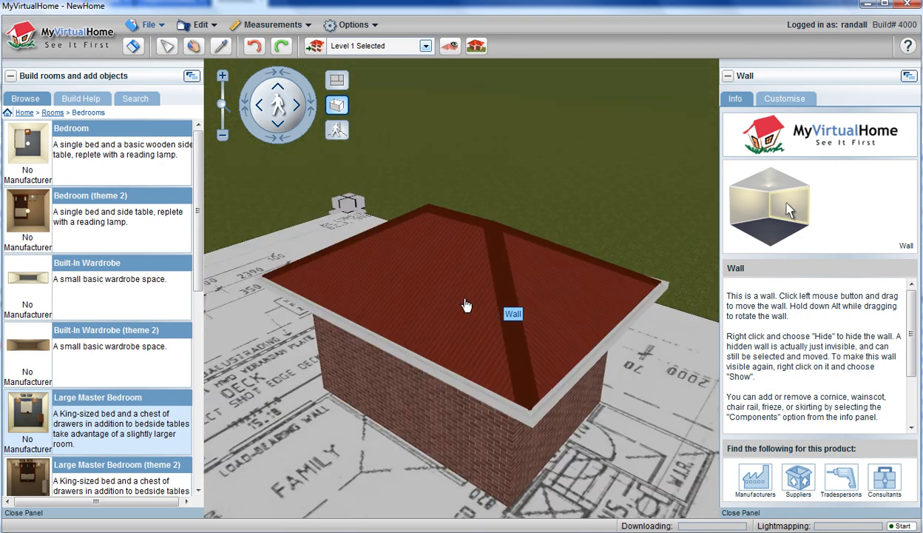
left_click(336, 130)
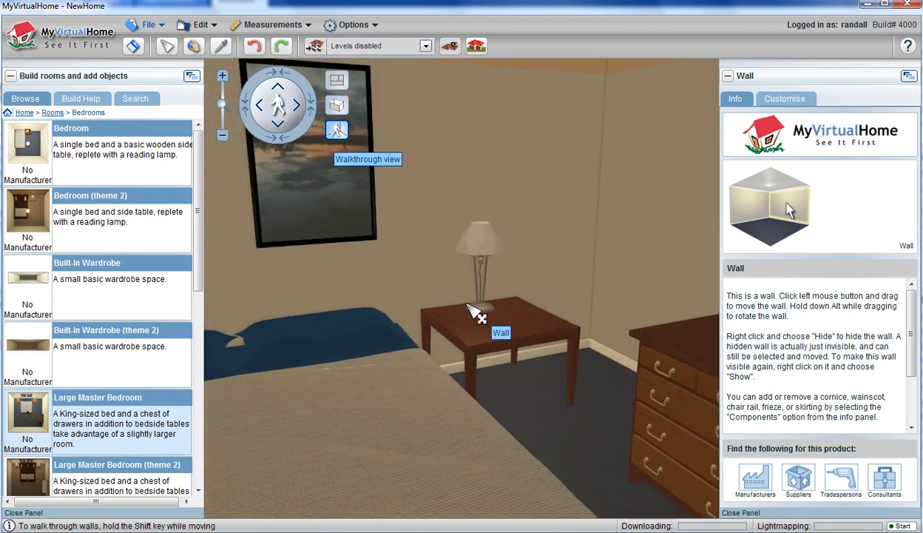